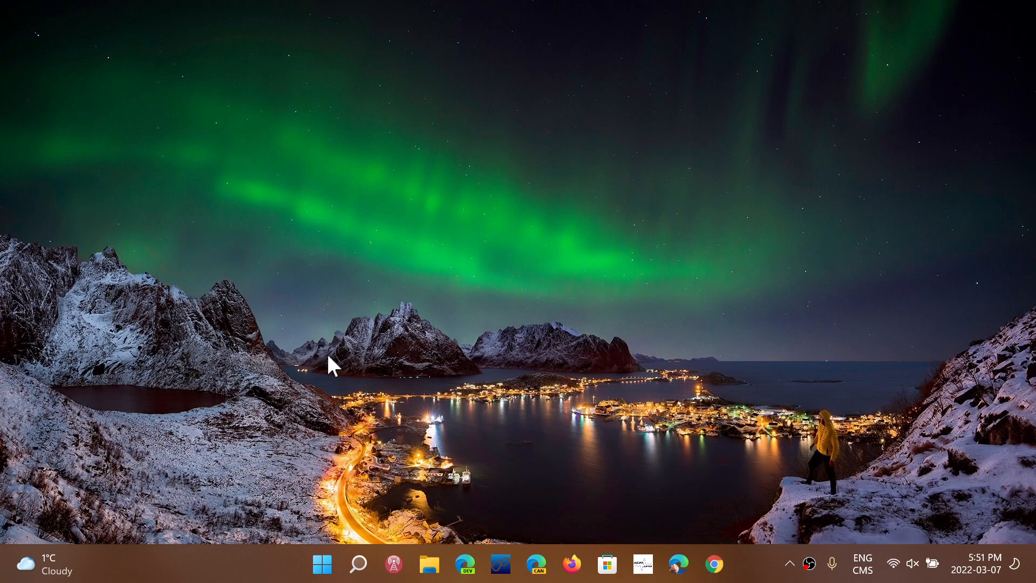
pyautogui.moveTo(318, 387)
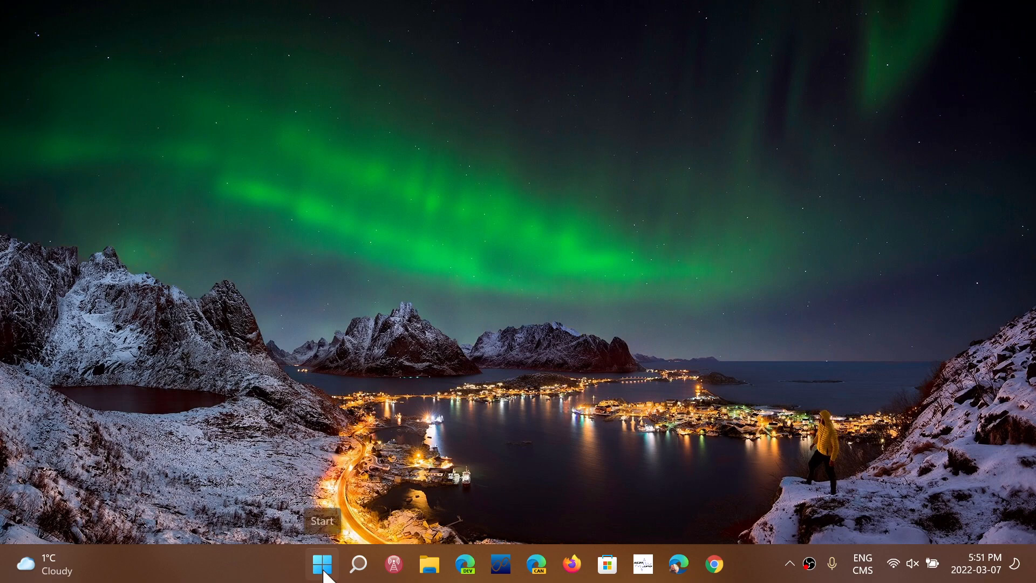
pyautogui.moveTo(323, 569)
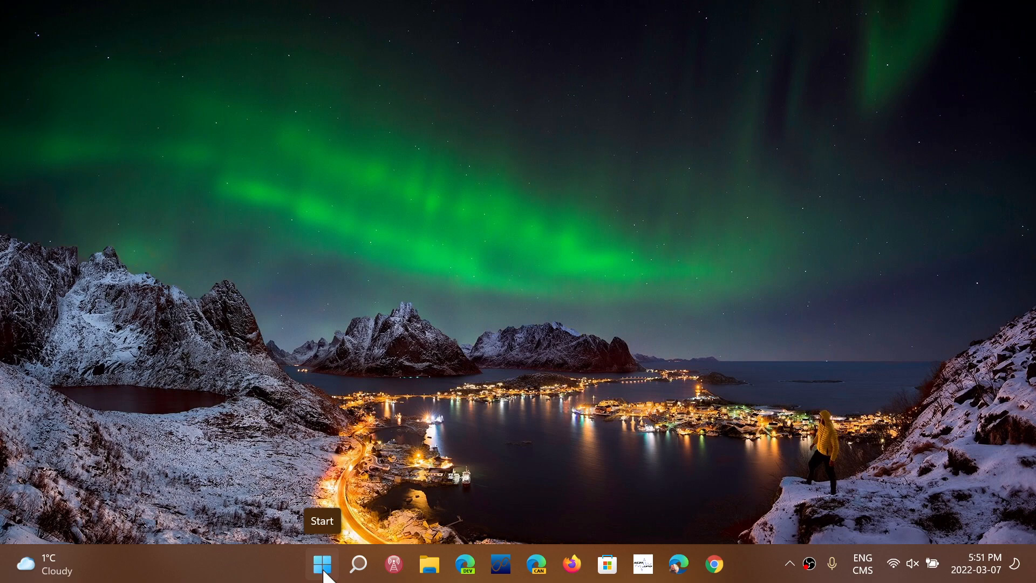
# Open the Start button's Win+X quick-link menu, reopening it after a search flyout.
pyautogui.rightClick(322, 564)
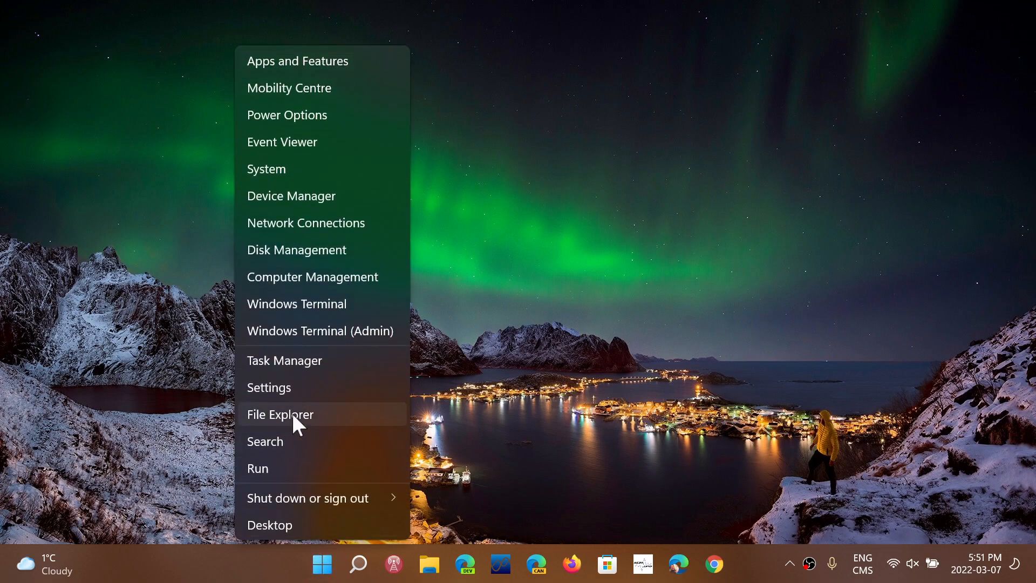
pyautogui.moveTo(311, 103)
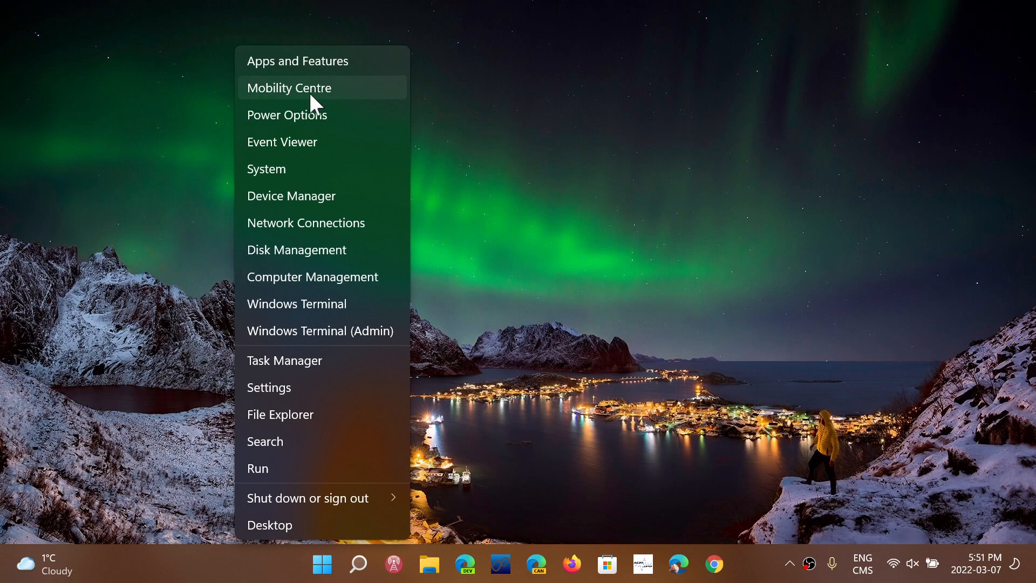
pyautogui.moveTo(321, 222)
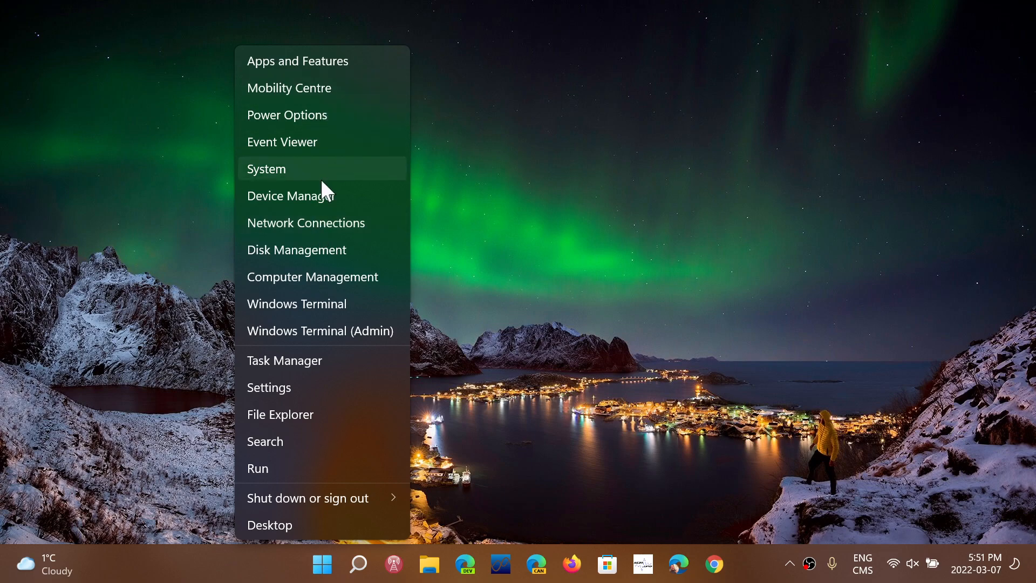
pyautogui.moveTo(323, 250)
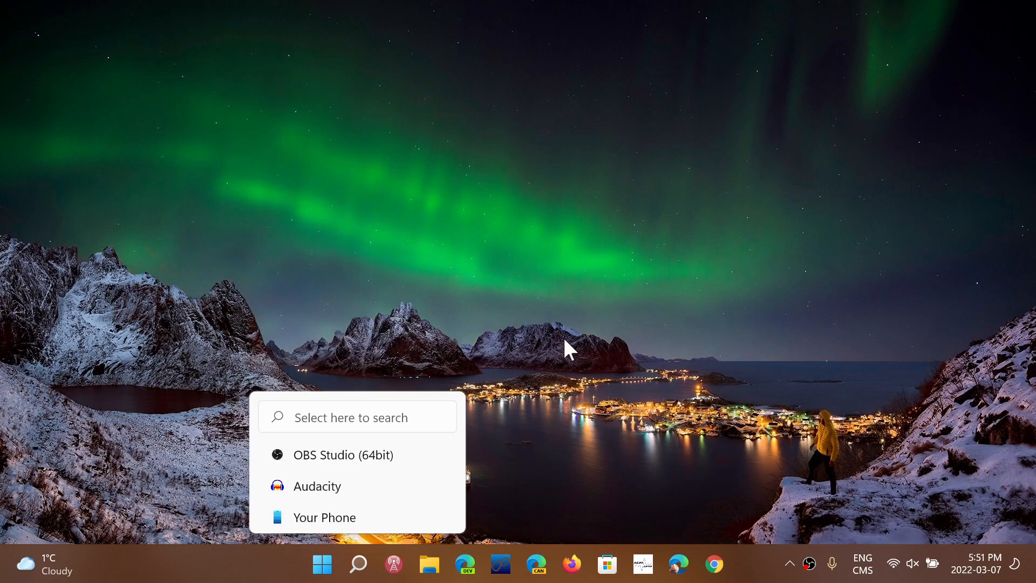
pyautogui.moveTo(529, 261)
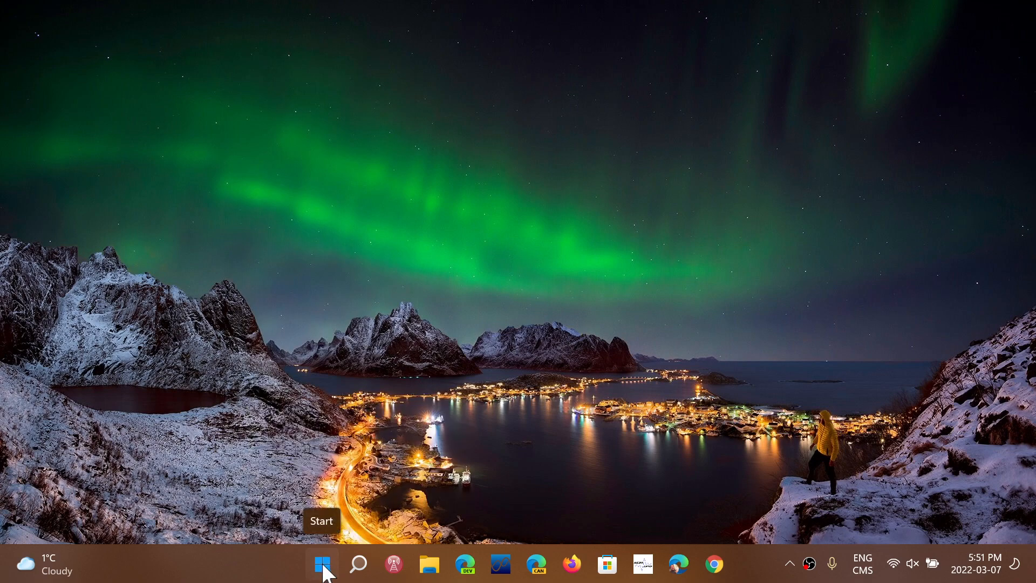
pyautogui.rightClick(322, 565)
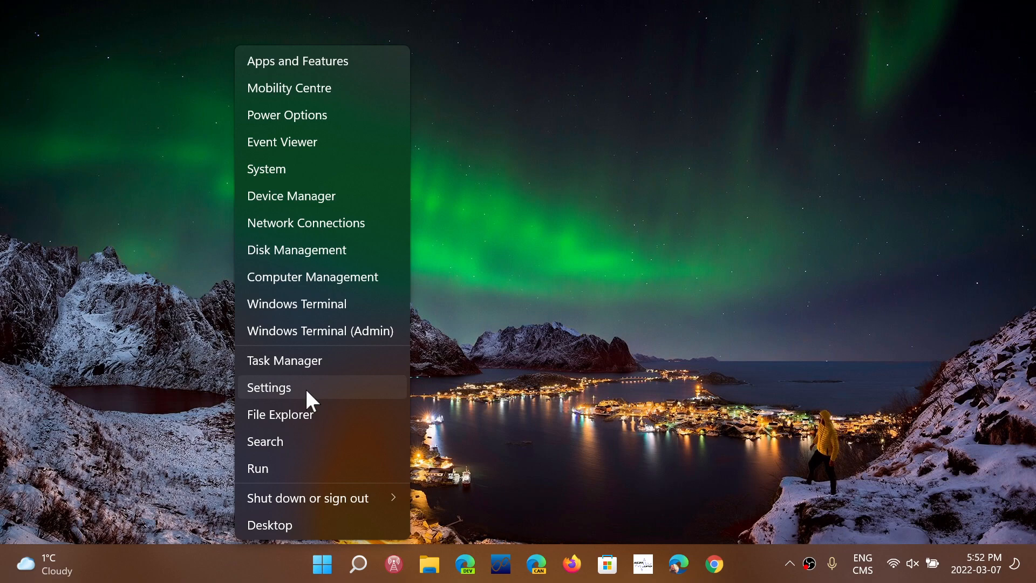
pyautogui.moveTo(317, 217)
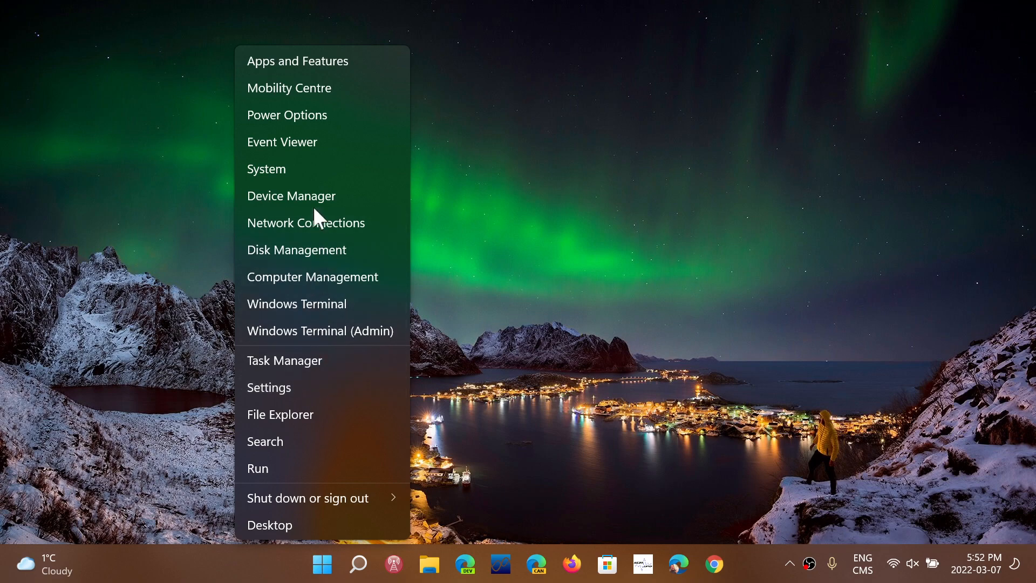
# Launch Device Manager from the quick-link menu.
pyautogui.click(343, 207)
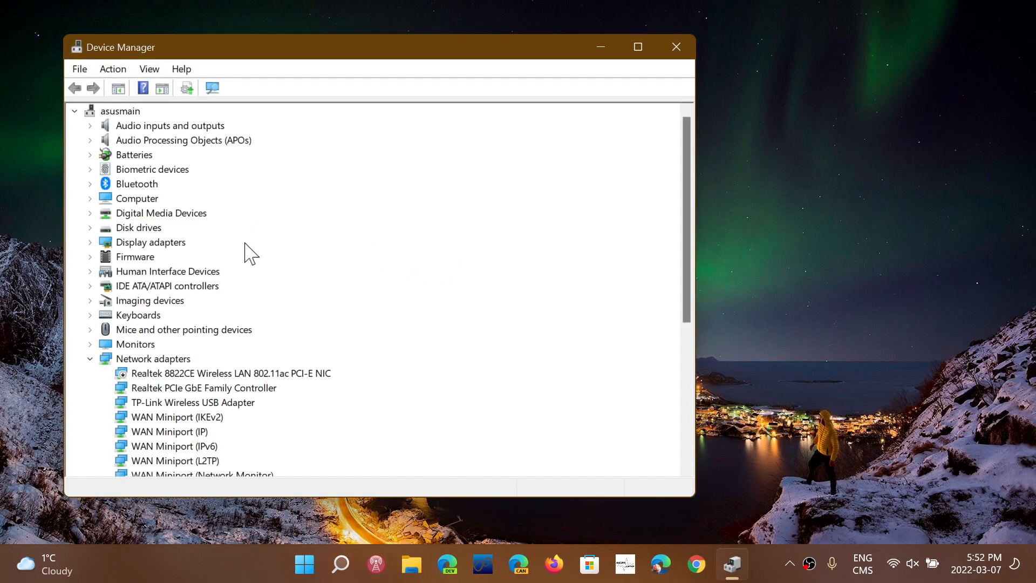
pyautogui.moveTo(185, 260)
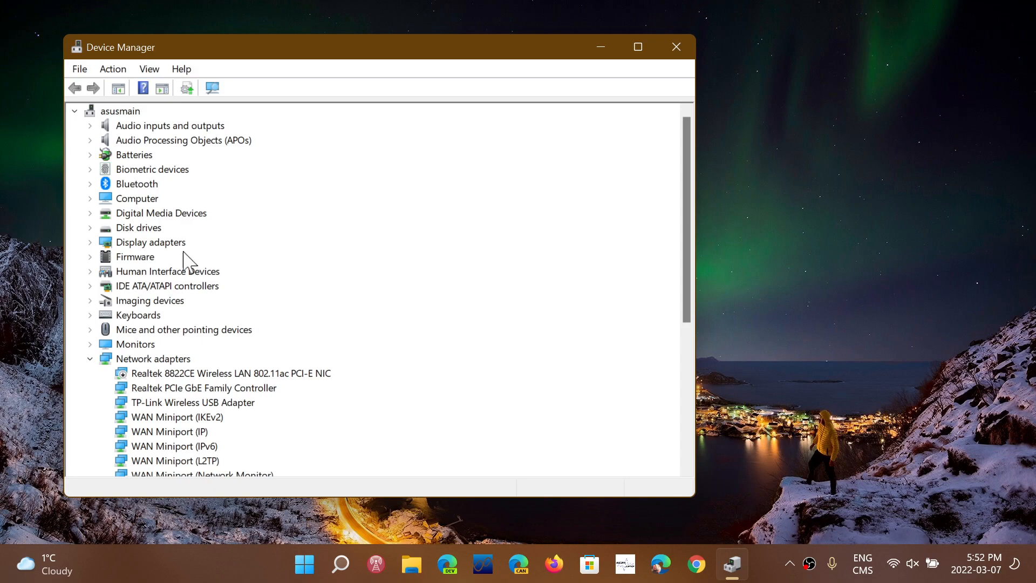
# Collapse Network adapters to view the AMD Ryzen 7 4800H processors, then close Device Manager.
pyautogui.click(89, 358)
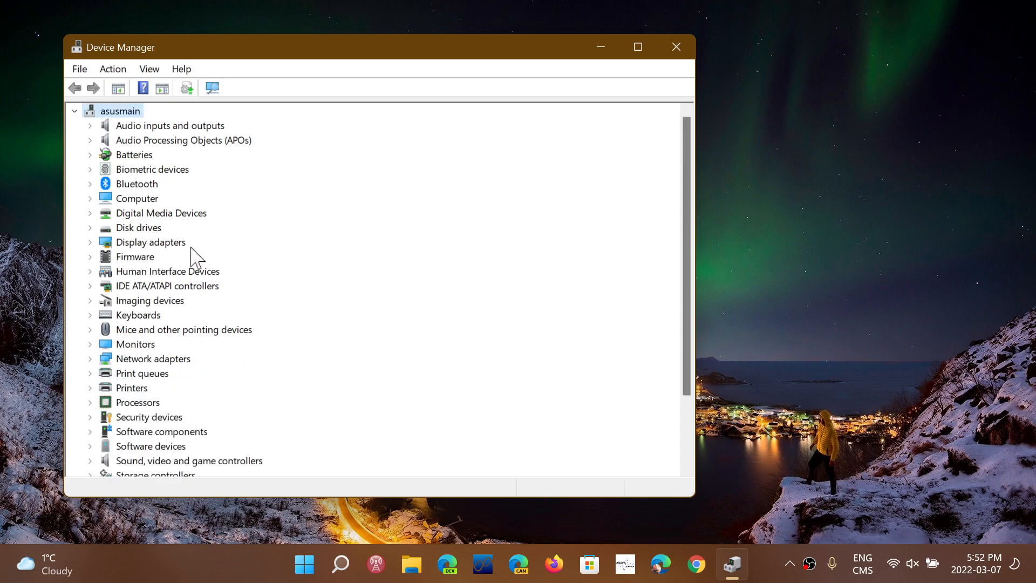
pyautogui.moveTo(183, 330)
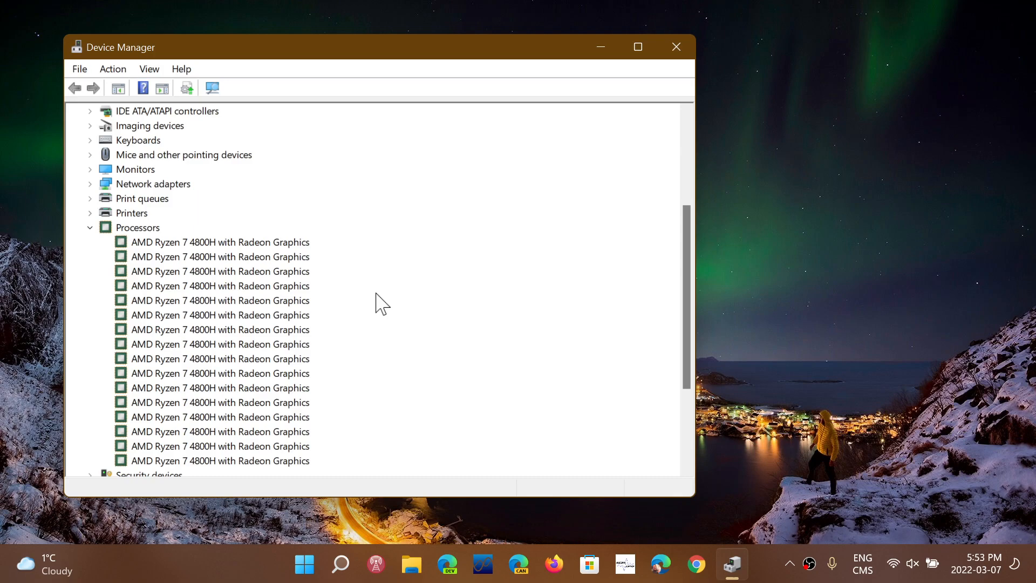
pyautogui.moveTo(509, 12)
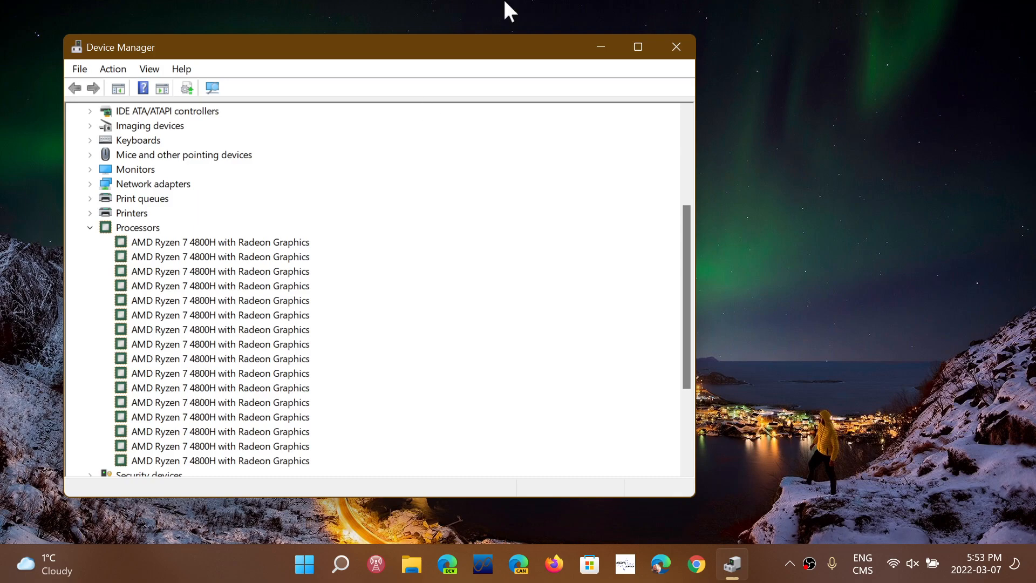
pyautogui.click(676, 47)
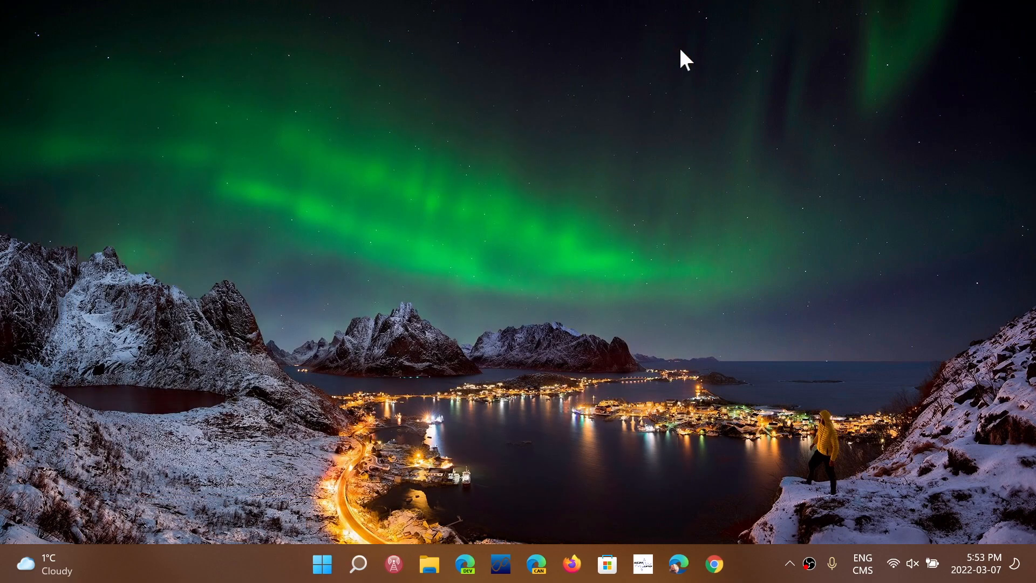